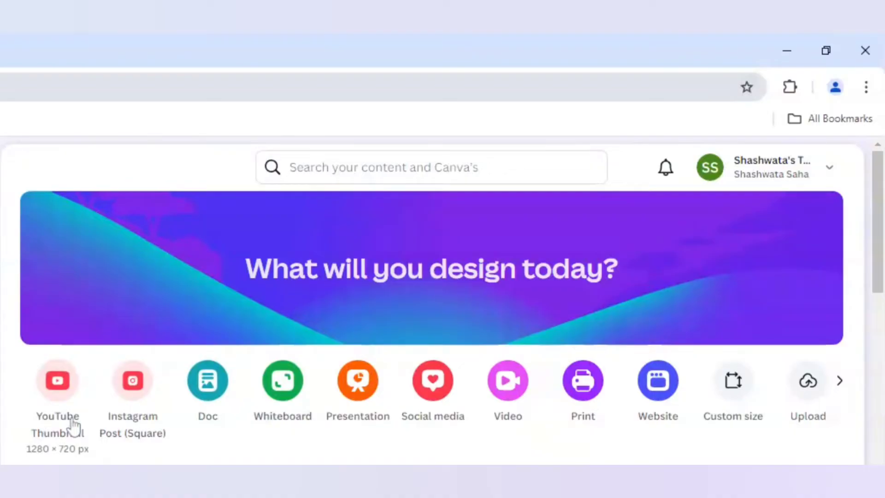
# Start a new blank 1280×720 YouTube Thumbnail design from the Canva home page
pyautogui.click(58, 380)
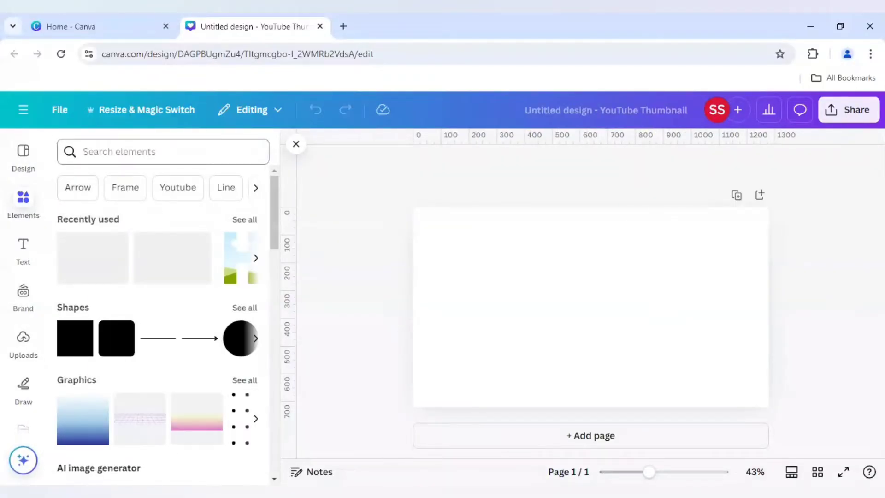
# Search the element library for 'fish' photos and browse down the results
pyautogui.click(162, 152)
pyautogui.write('fish')
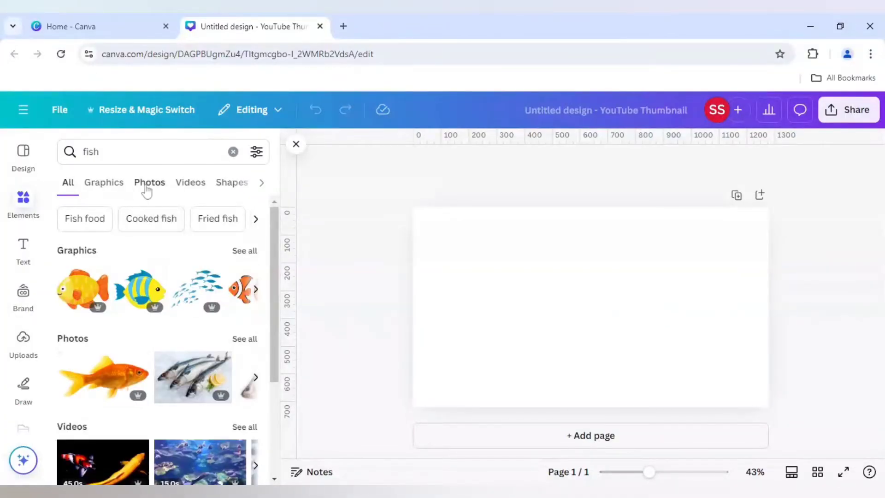
pyautogui.click(149, 183)
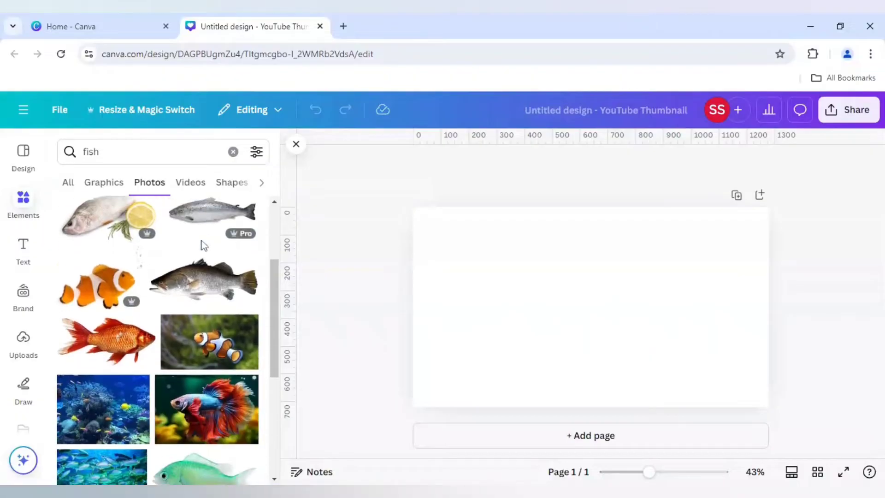
pyautogui.scroll(-3)
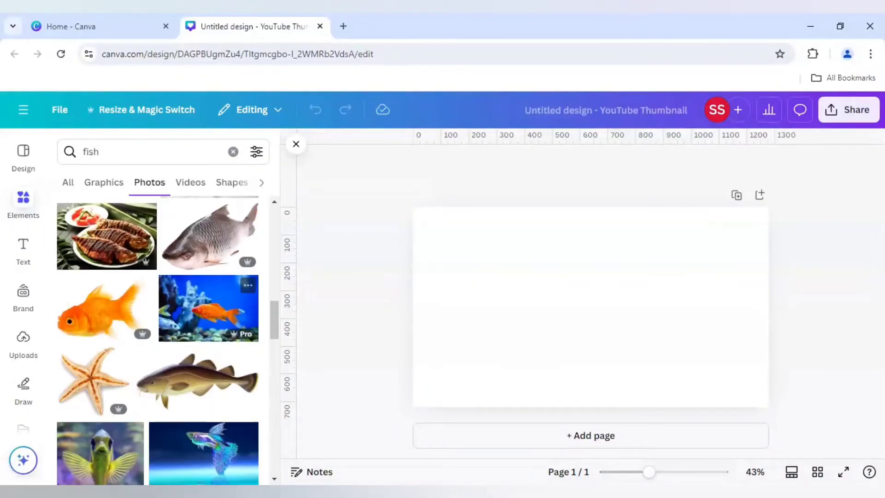
pyautogui.scroll(-3)
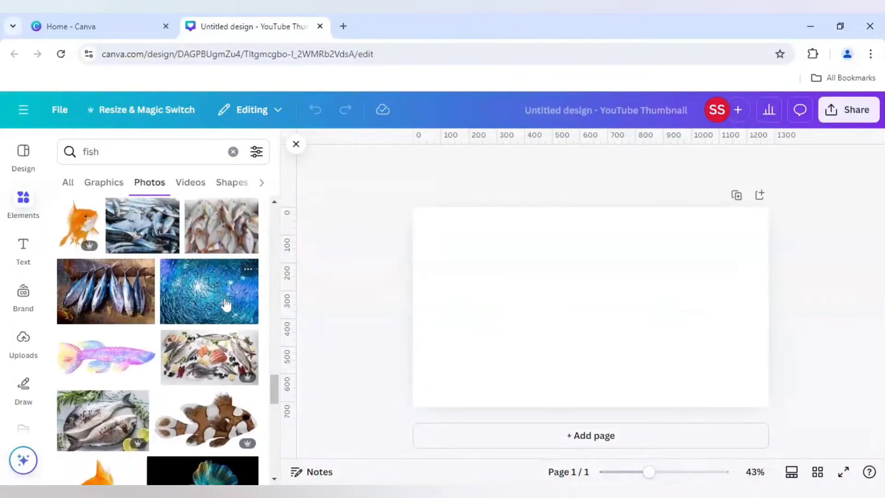
pyautogui.scroll(-3)
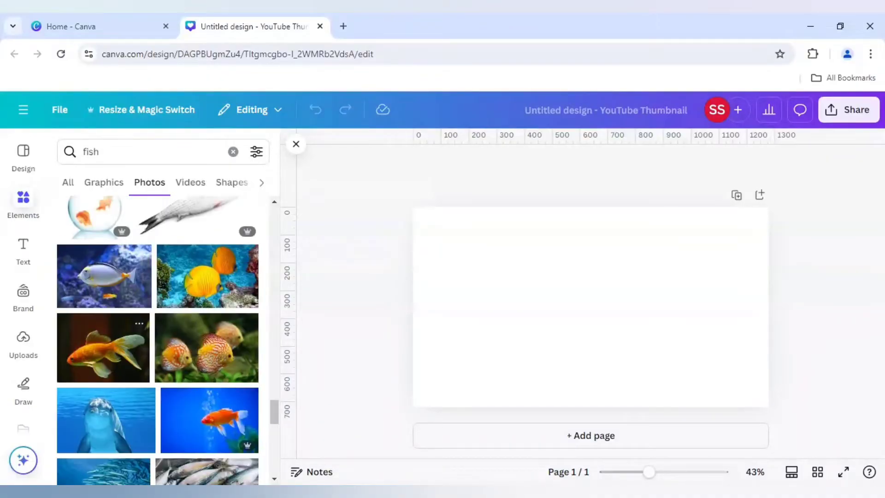
pyautogui.moveTo(101, 359)
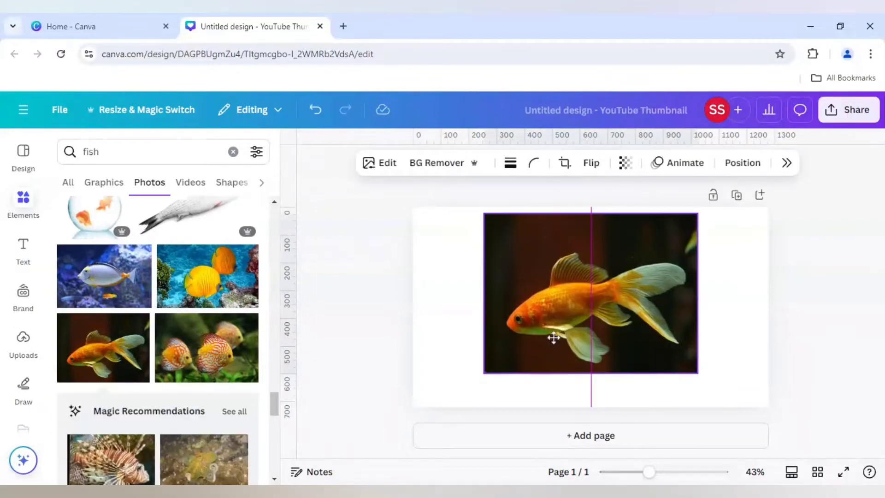
# Enlarge the goldfish photo by its corner handle until it spans the page height
pyautogui.click(591, 294)
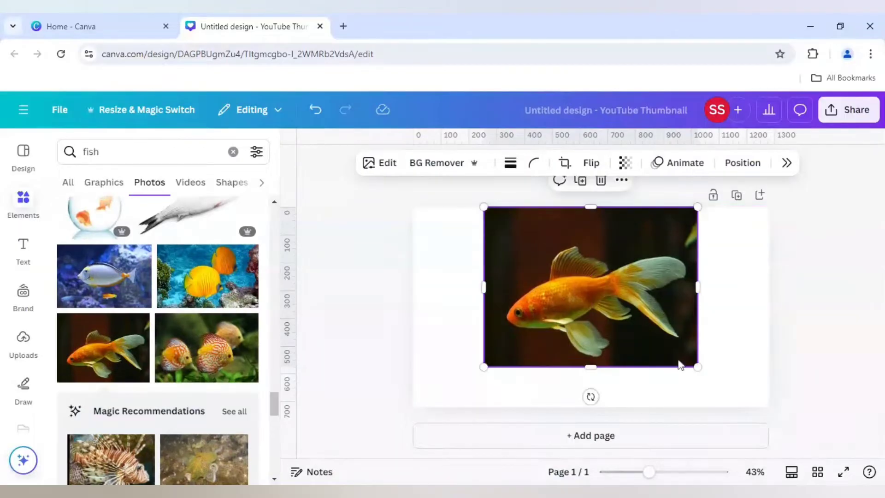
pyautogui.moveTo(698, 367); pyautogui.dragTo(742, 404)
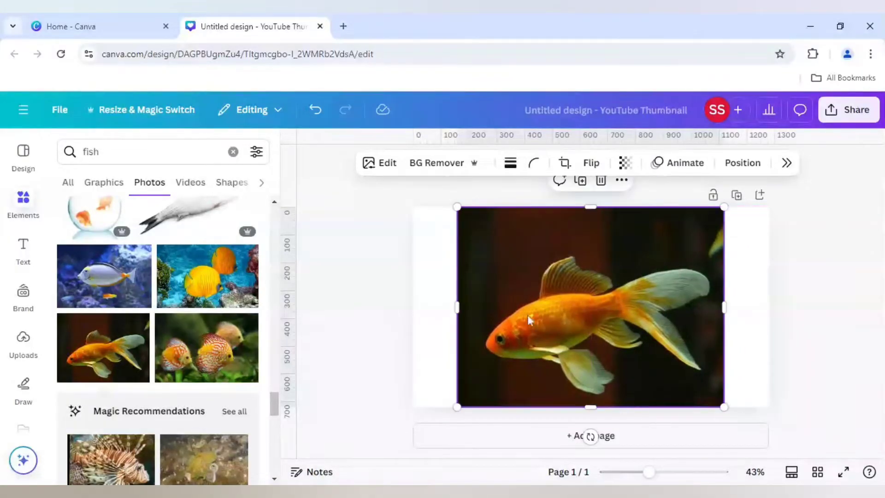
pyautogui.moveTo(333, 308)
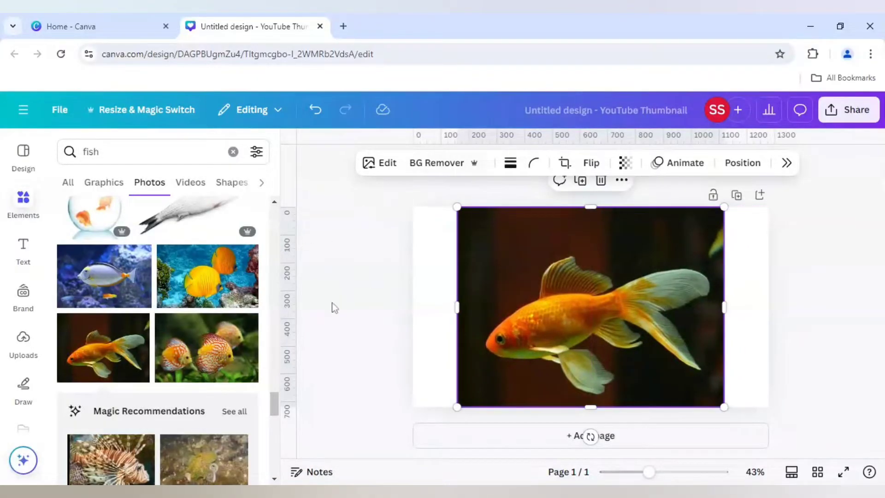
pyautogui.moveTo(317, 284)
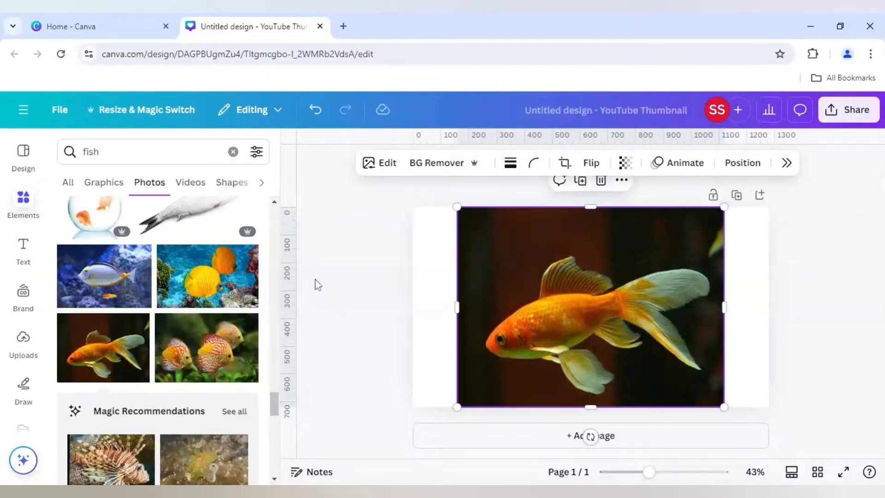
pyautogui.moveTo(306, 289)
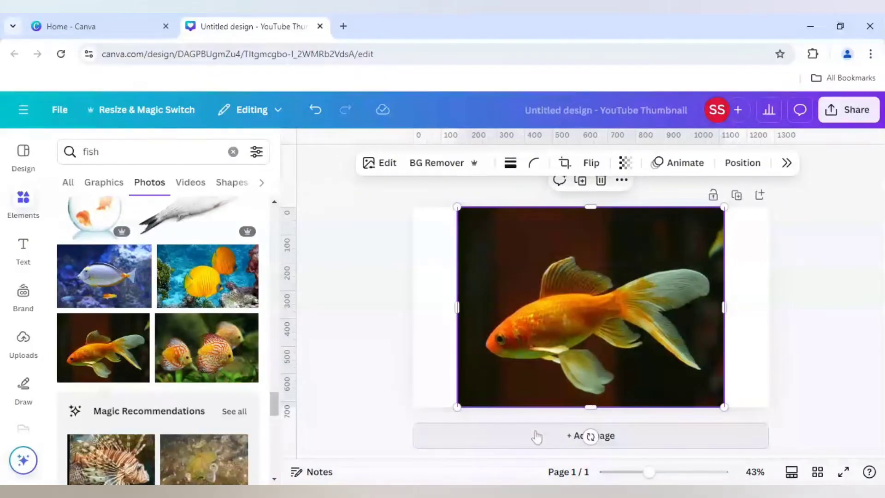
# Add a second blank page and browse Frames to the full set of letter-shaped frames
pyautogui.click(590, 435)
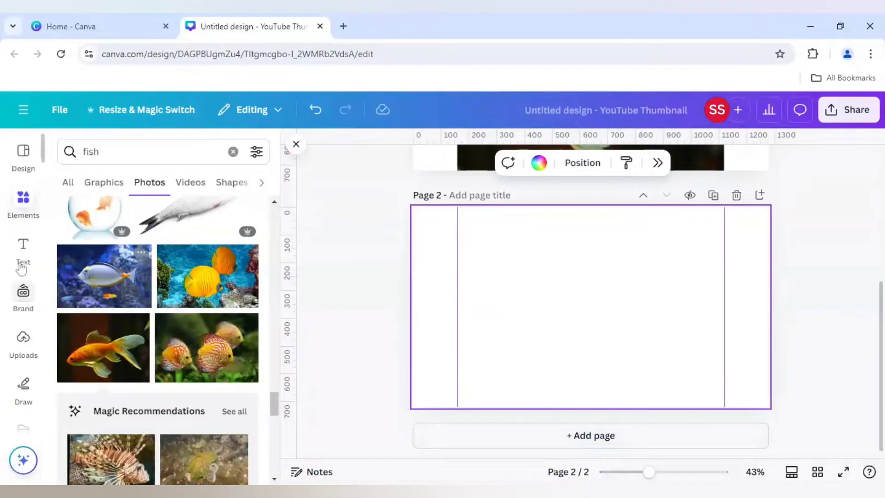
pyautogui.moveTo(22, 200)
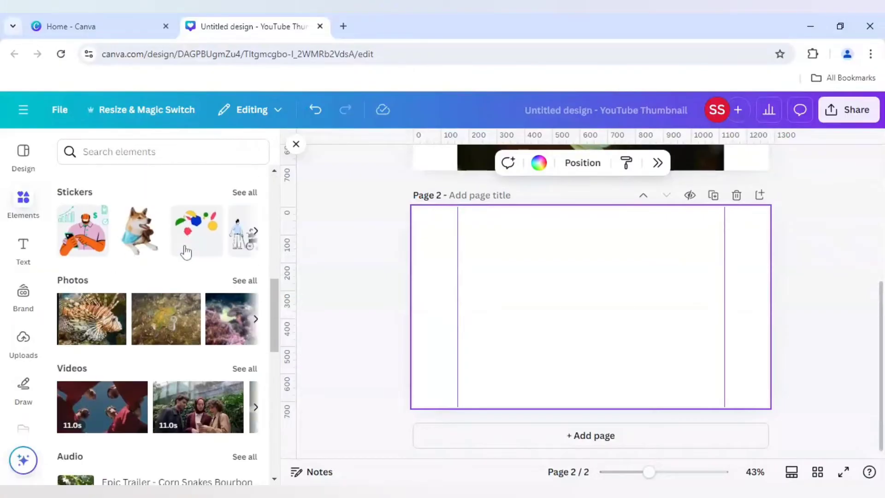
pyautogui.scroll(-3)
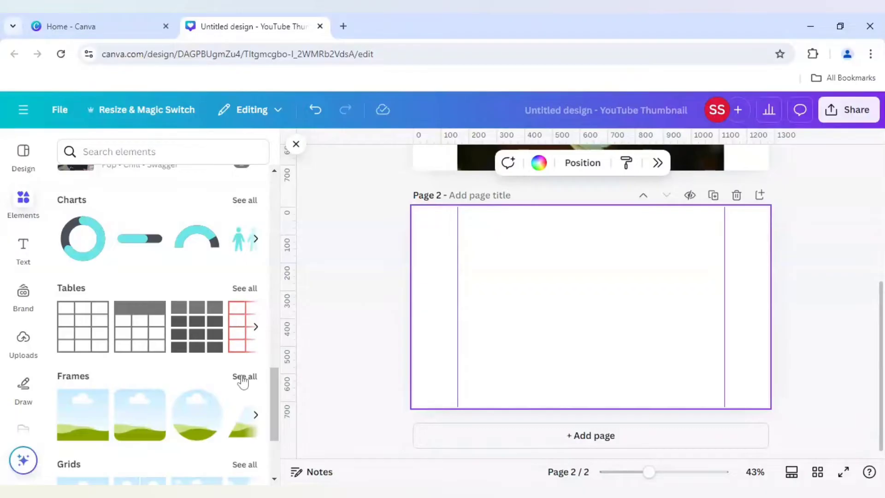
pyautogui.click(245, 376)
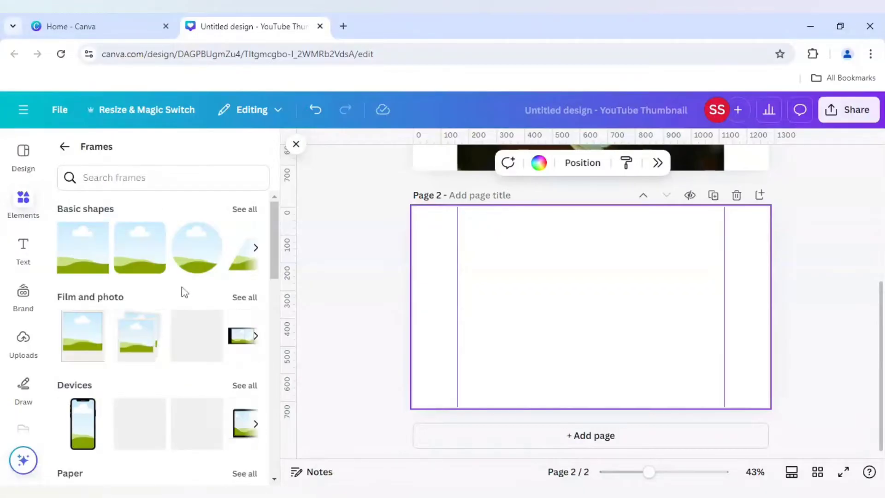
pyautogui.scroll(-3)
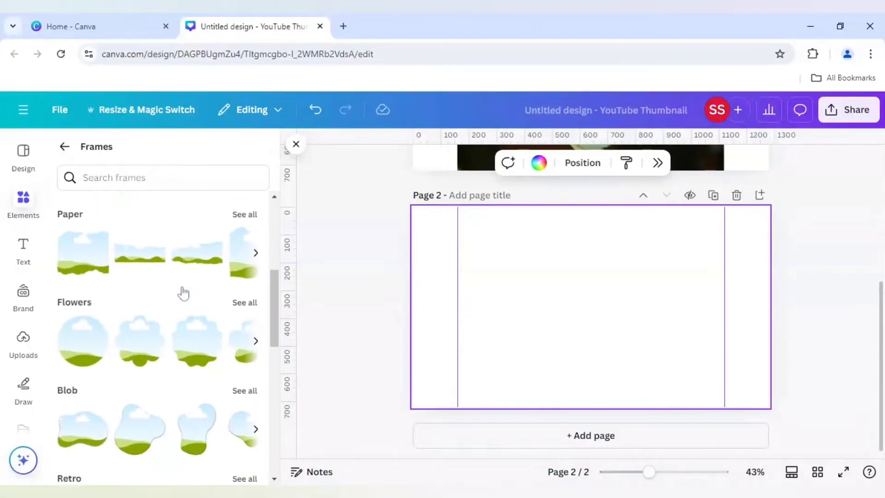
pyautogui.scroll(-3)
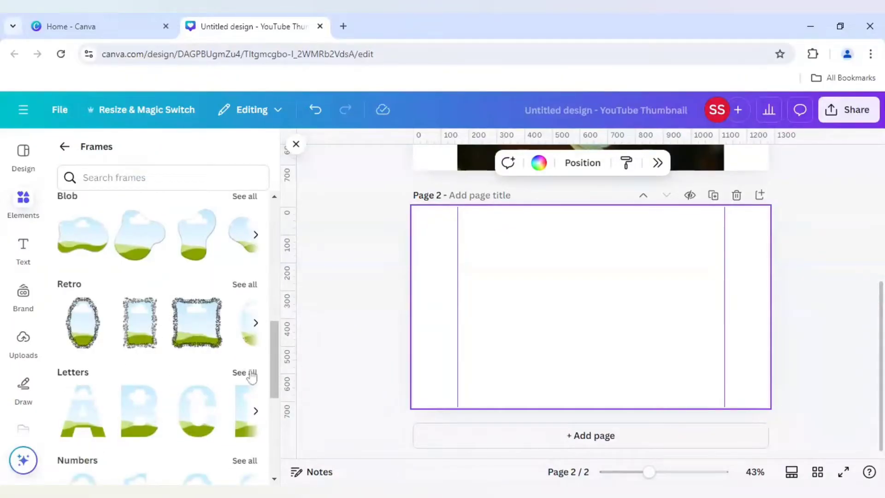
pyautogui.click(244, 371)
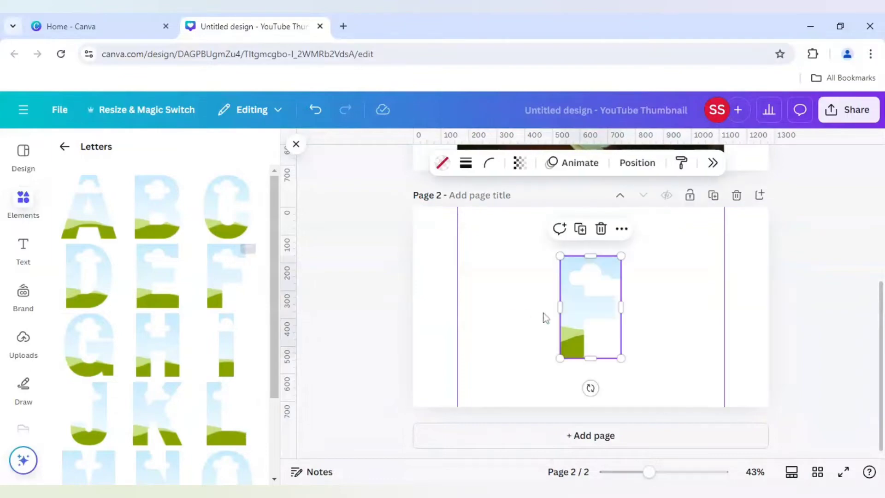
# Arrange the F, I, S and H letter frames into an evenly spaced FISH row
pyautogui.moveTo(591, 308); pyautogui.dragTo(511, 326)
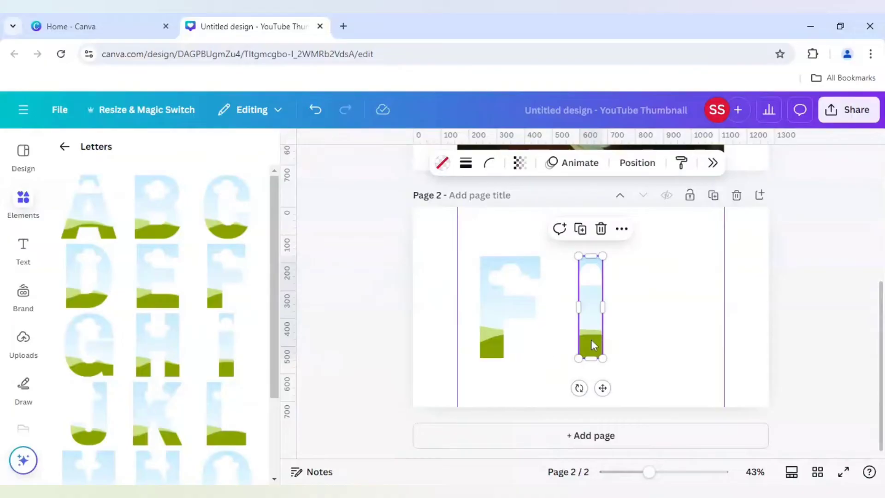
pyautogui.scroll(-3)
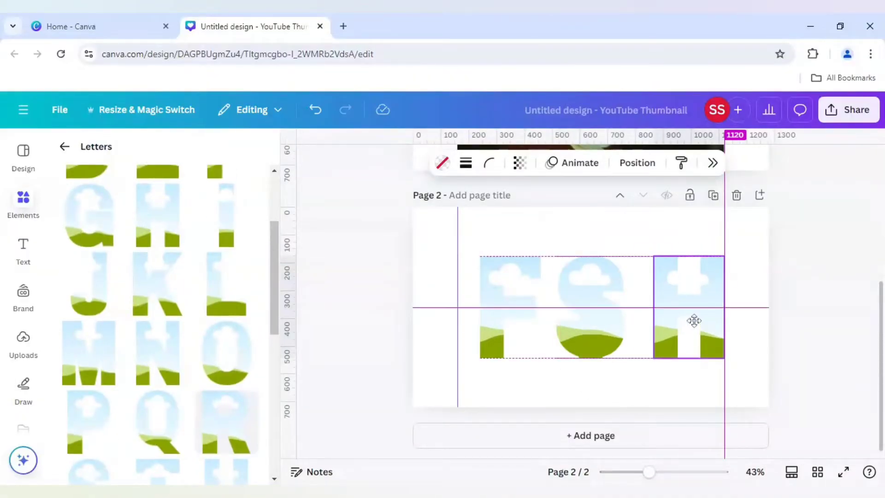
pyautogui.moveTo(689, 308); pyautogui.dragTo(612, 308)
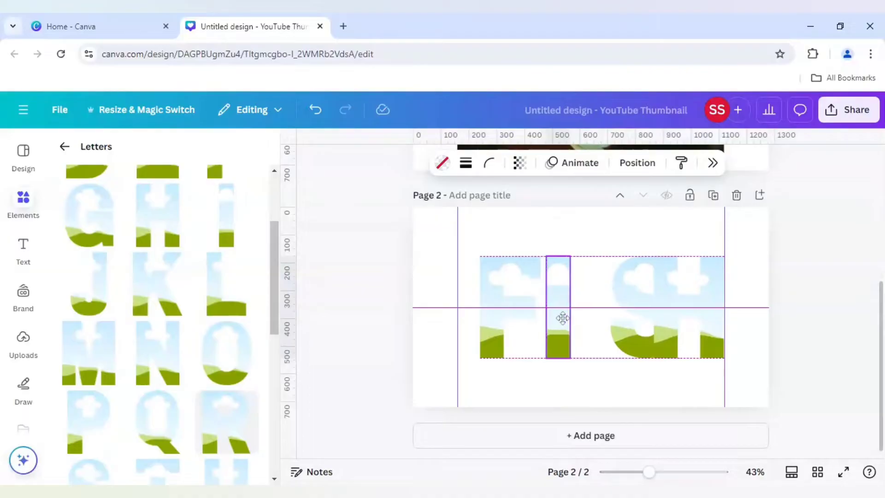
pyautogui.moveTo(559, 308); pyautogui.dragTo(604, 316)
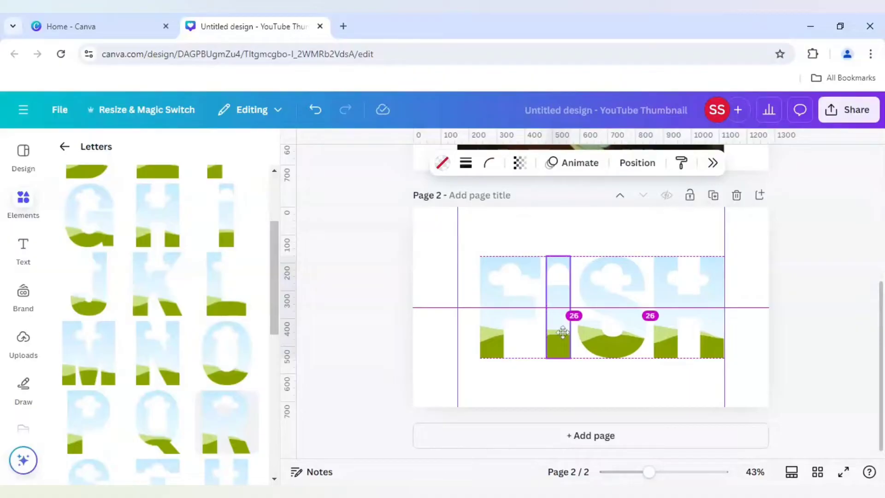
pyautogui.moveTo(562, 333); pyautogui.dragTo(545, 333)
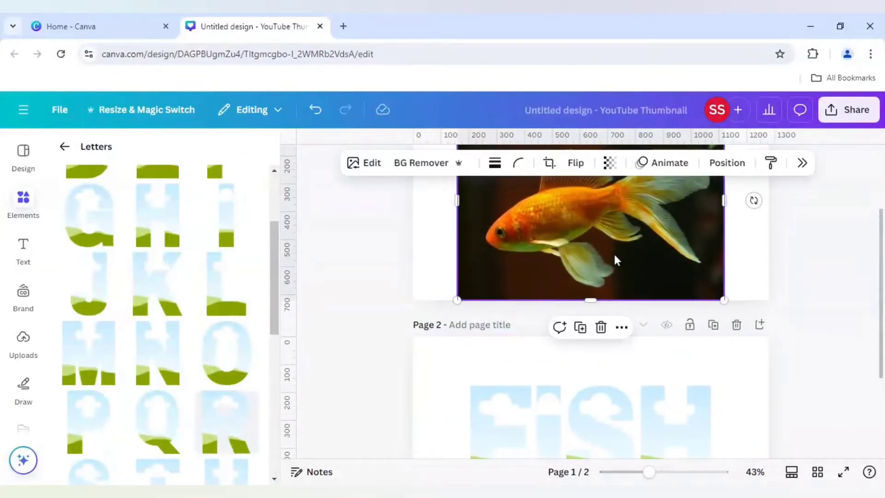
pyautogui.moveTo(558, 267)
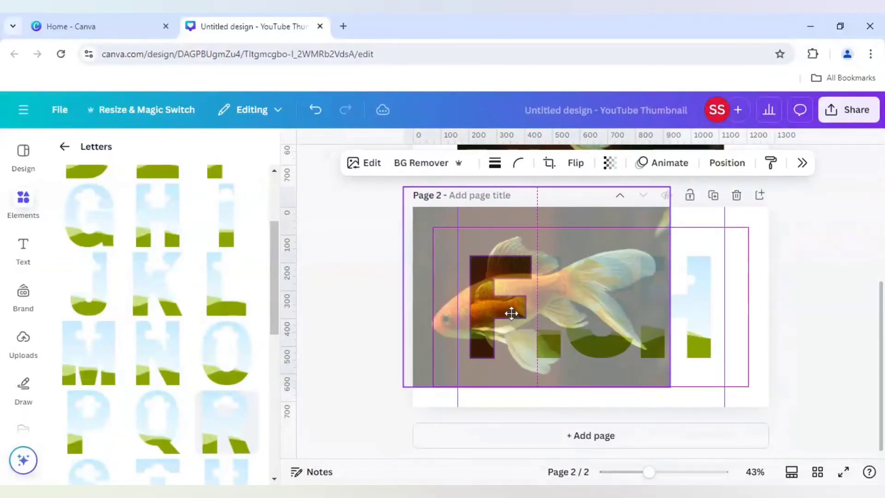
# Drop the goldfish photo into the F letter frame on page two
pyautogui.click(549, 162)
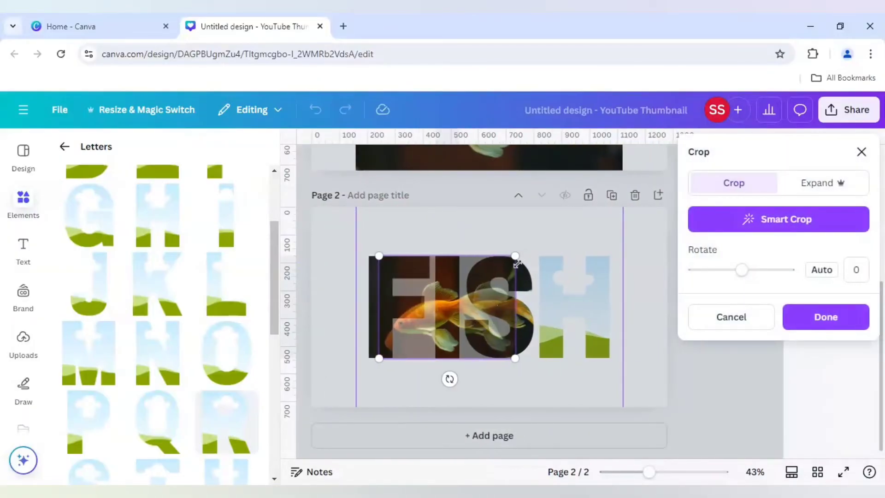
# Reposition and enlarge the goldfish photo so it covers page two over the FISH letters
pyautogui.moveTo(513, 255); pyautogui.dragTo(585, 205)
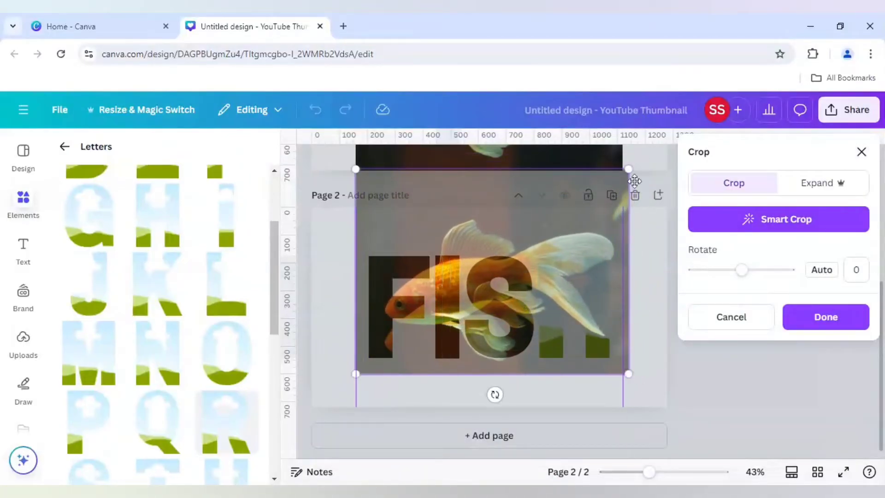
pyautogui.moveTo(628, 169); pyautogui.dragTo(624, 175)
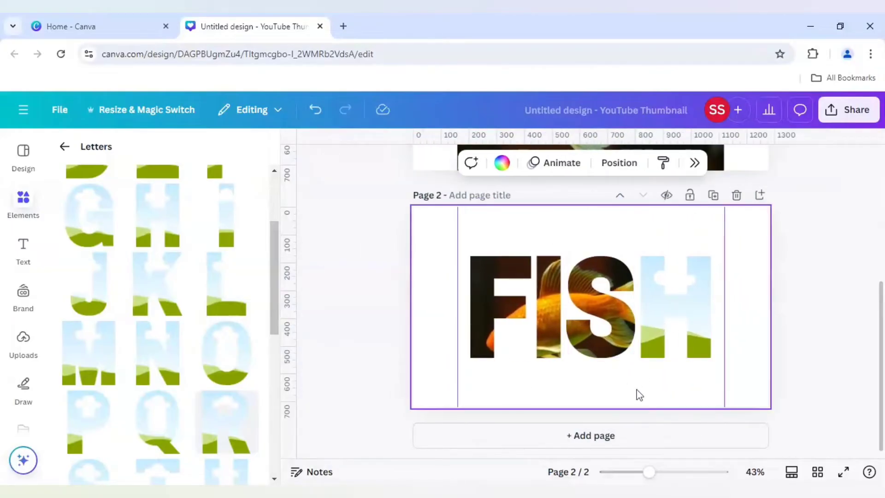
pyautogui.click(666, 308)
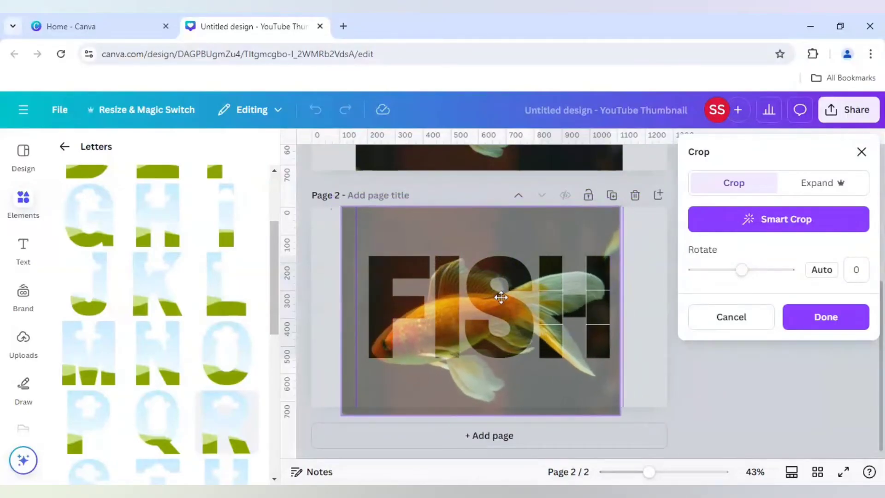
pyautogui.moveTo(501, 298); pyautogui.dragTo(577, 260)
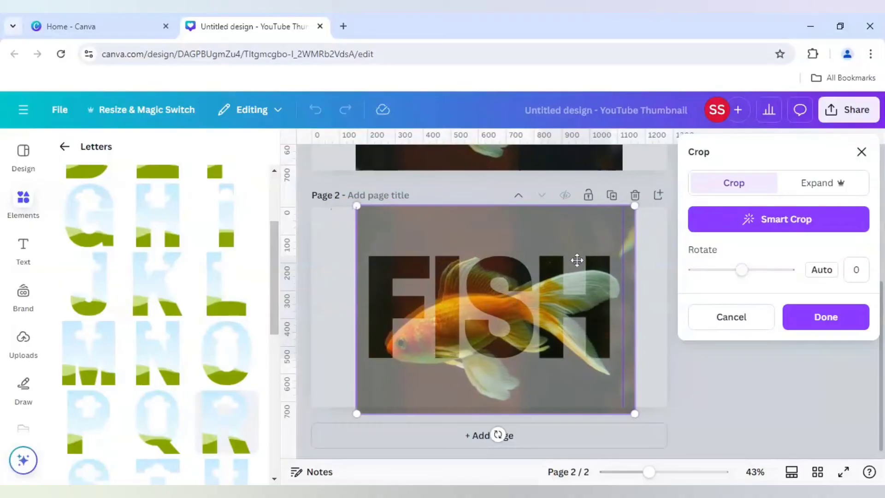
pyautogui.moveTo(635, 213); pyautogui.dragTo(624, 213)
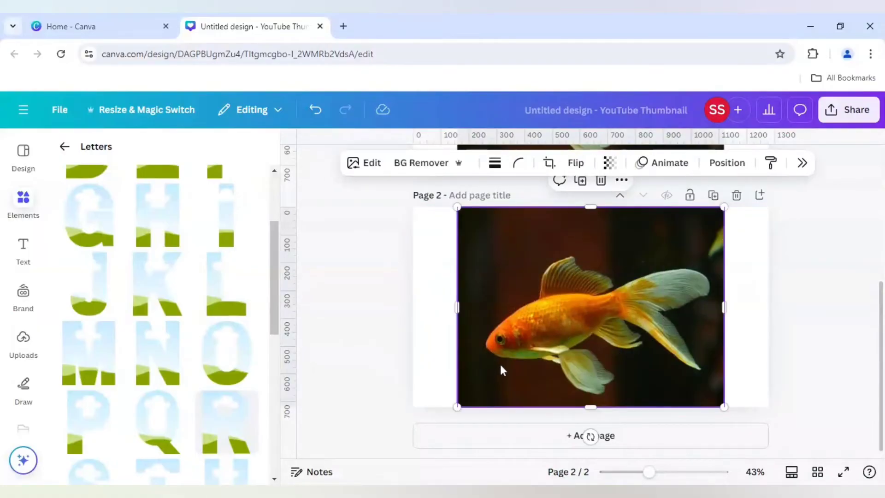
# Run BG Remover on the goldfish photo so the dark FISH letters show behind it
pyautogui.click(420, 163)
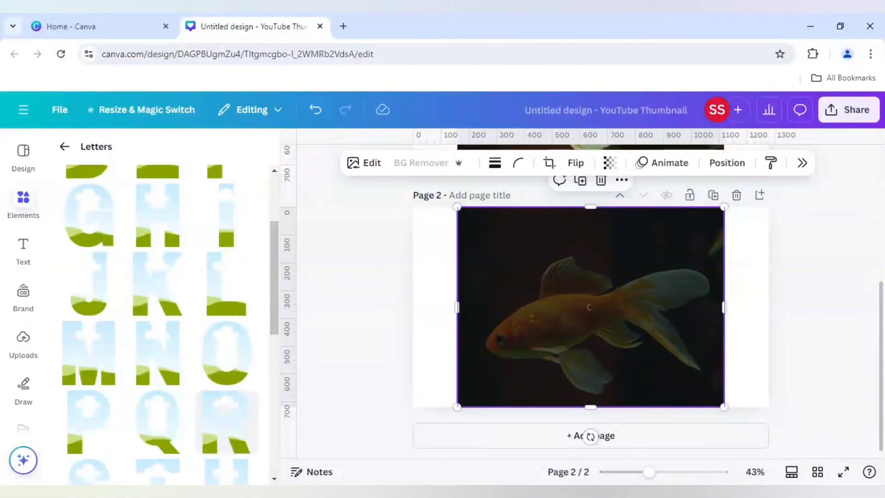
pyautogui.click(421, 162)
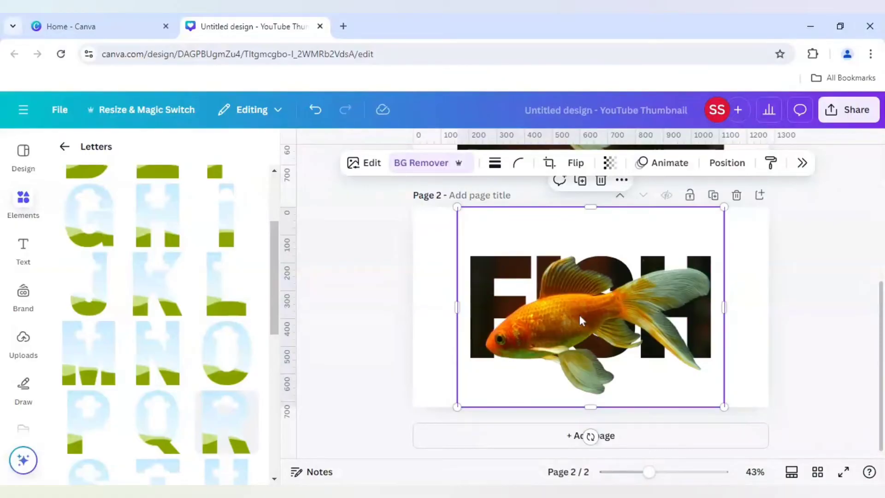
pyautogui.moveTo(690, 285)
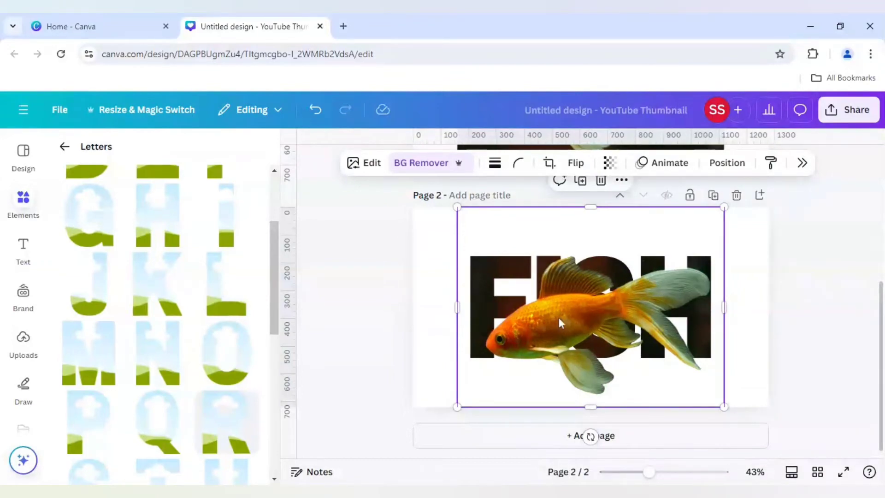
# Show page two's layer list via the goldfish's right-click Layer menu
pyautogui.rightClick(562, 322)
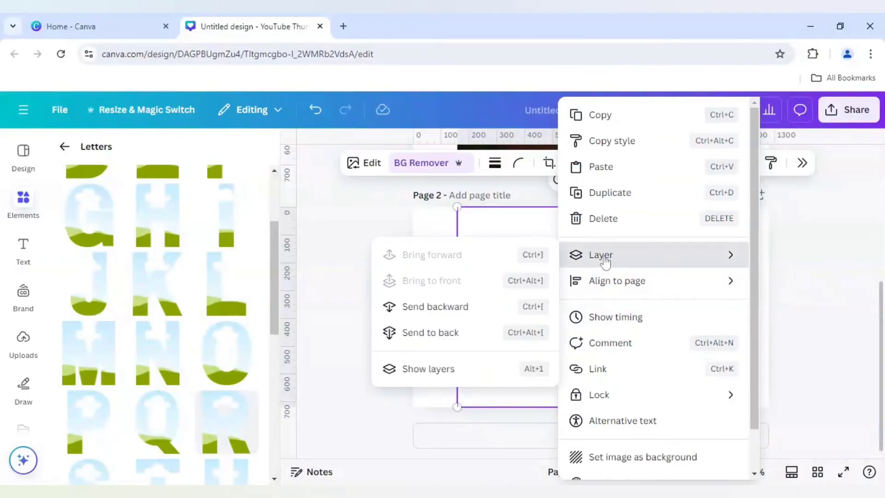
pyautogui.click(600, 254)
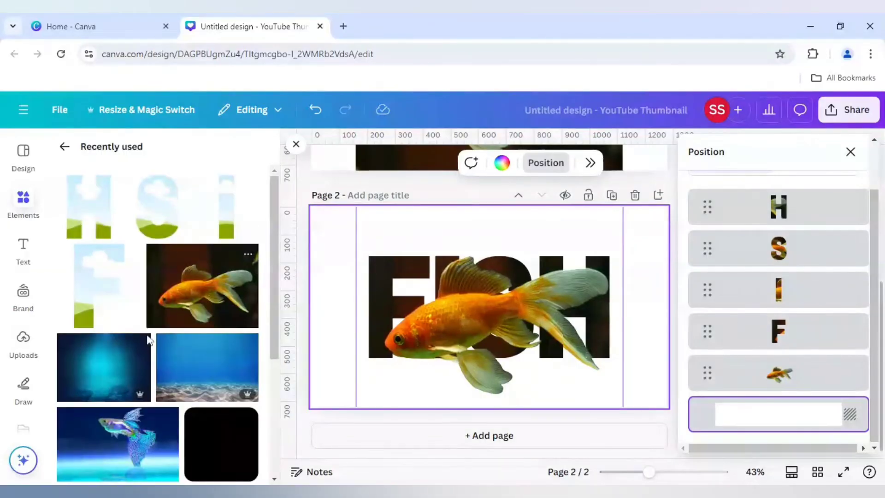
pyautogui.moveTo(125, 369)
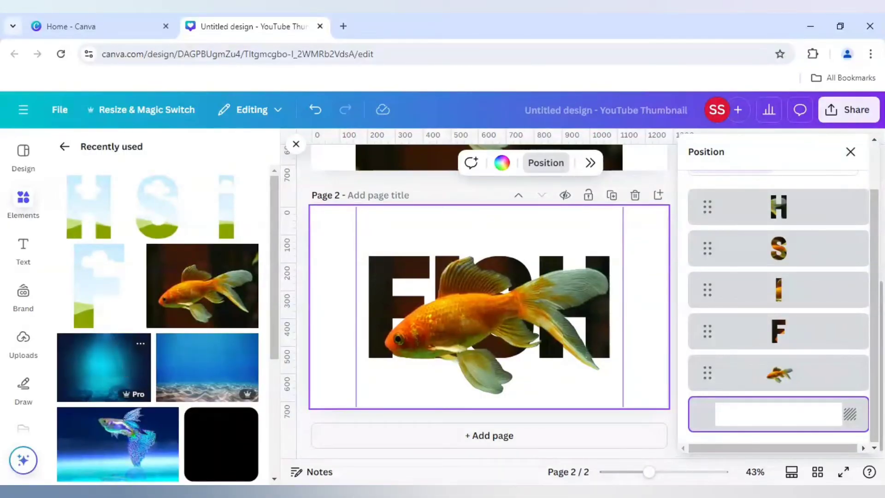
pyautogui.moveTo(127, 364)
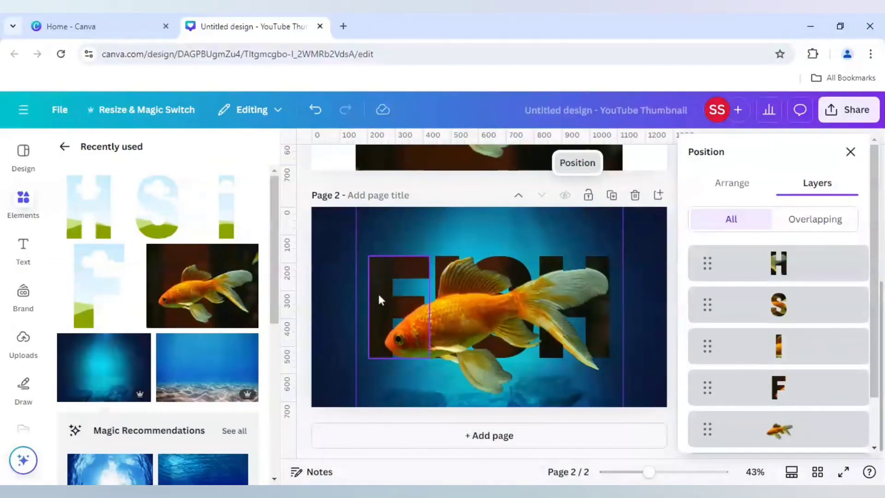
# Give the F letter a solid white outline with border weight 10
pyautogui.moveTo(399, 311); pyautogui.dragTo(497, 308)
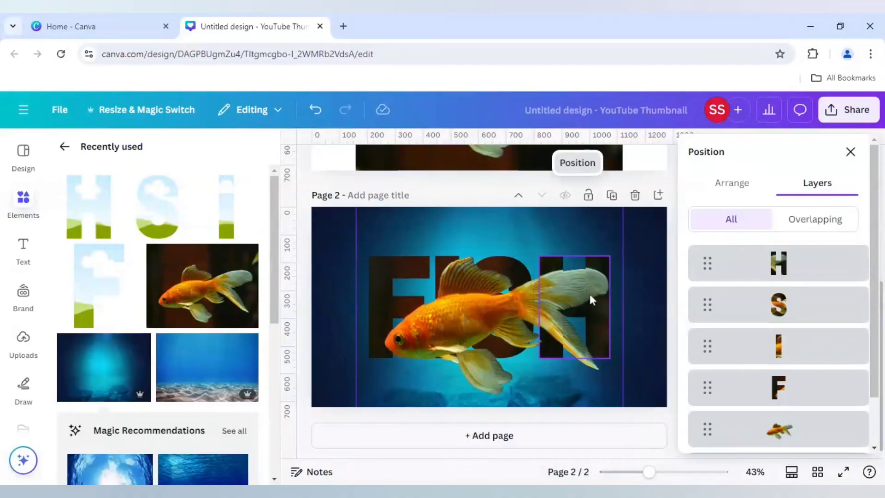
pyautogui.moveTo(558, 305)
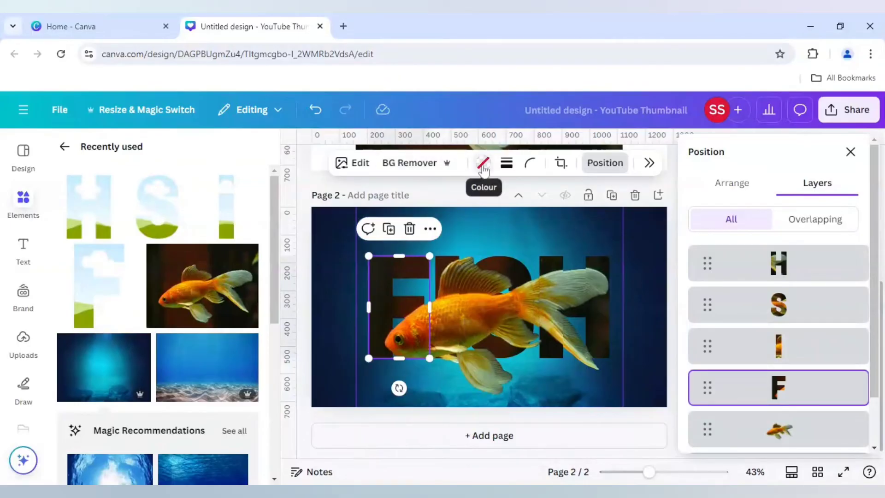
pyautogui.click(506, 163)
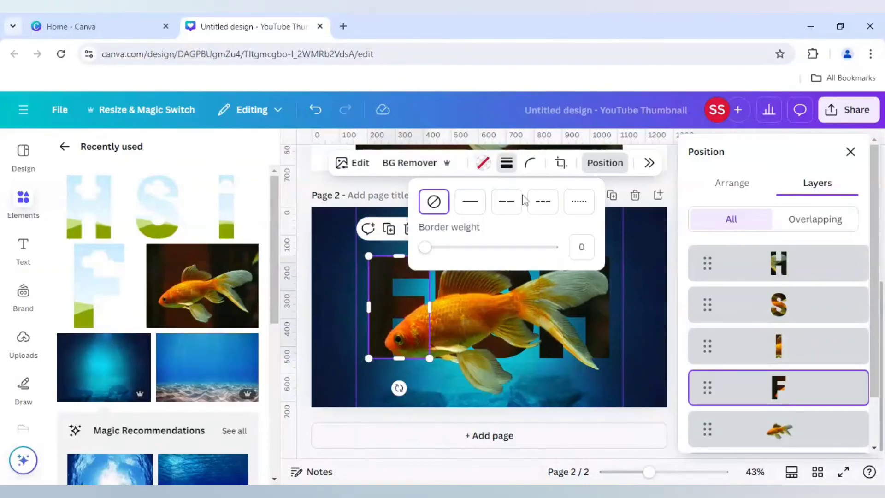
pyautogui.click(471, 202)
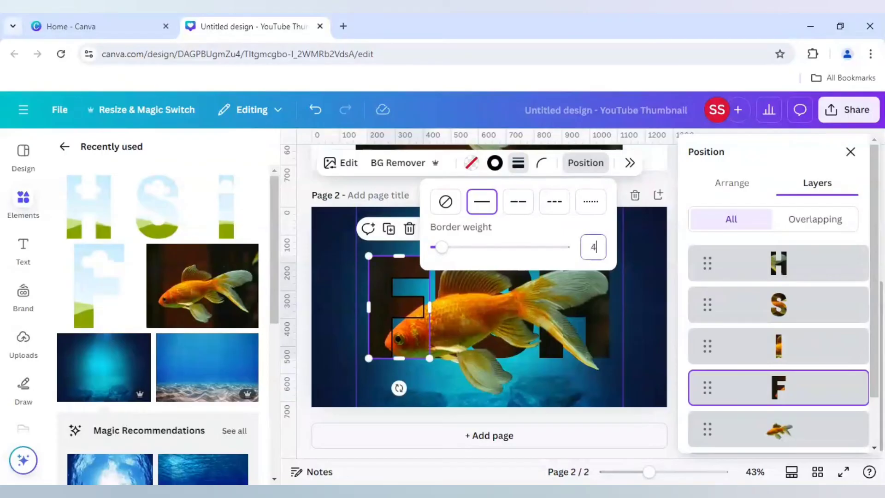
pyautogui.write('10')
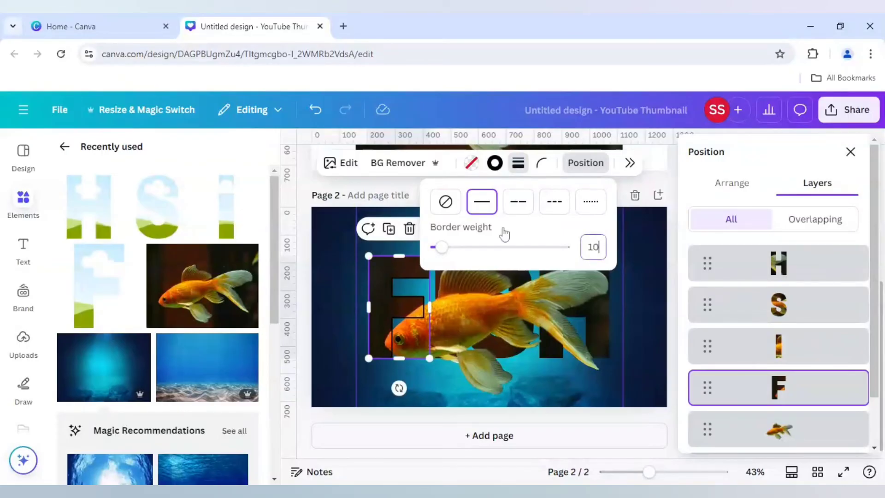
pyautogui.moveTo(441, 247); pyautogui.dragTo(449, 247)
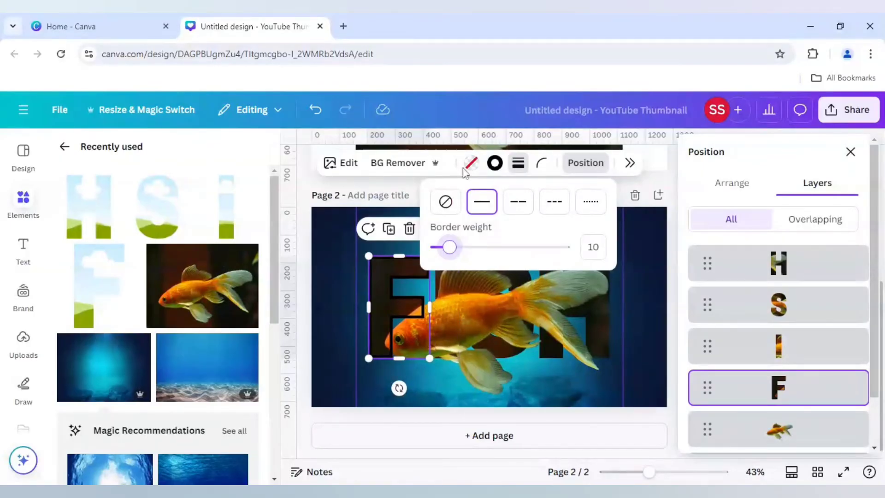
pyautogui.click(471, 162)
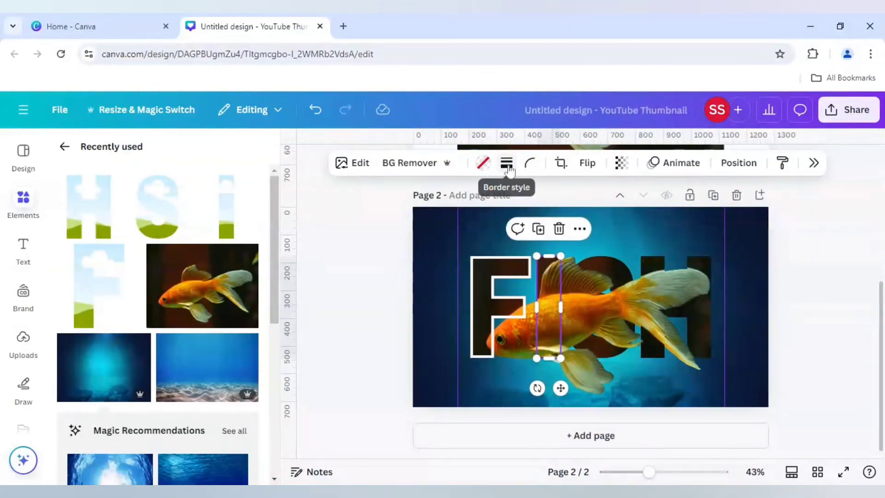
# Give the I, S and H letters matching solid white outlines of weight 10
pyautogui.click(506, 162)
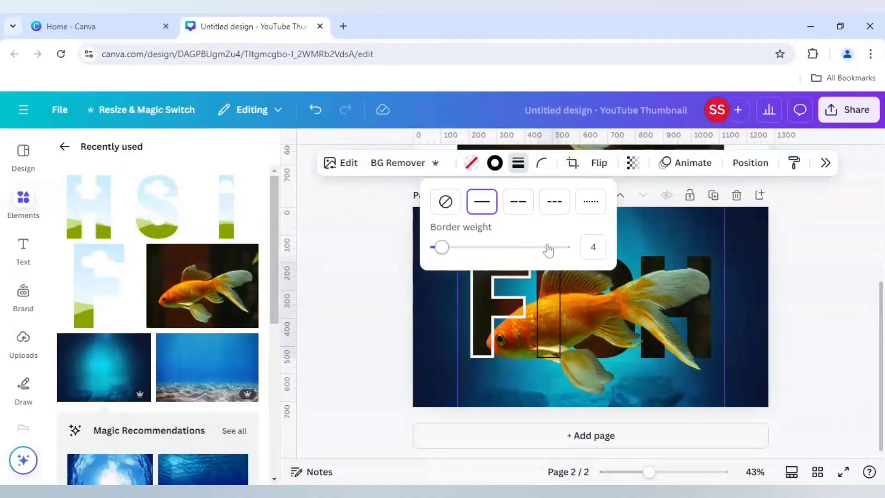
pyautogui.click(593, 248)
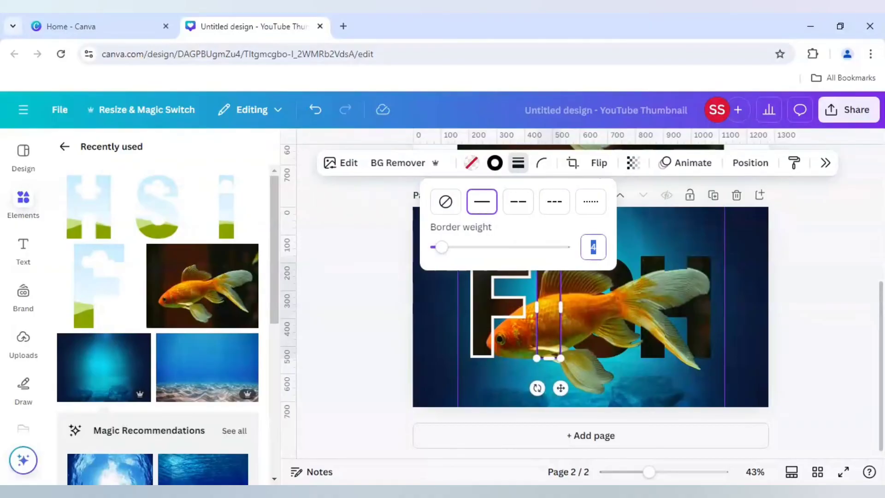
pyautogui.moveTo(441, 247); pyautogui.dragTo(449, 247)
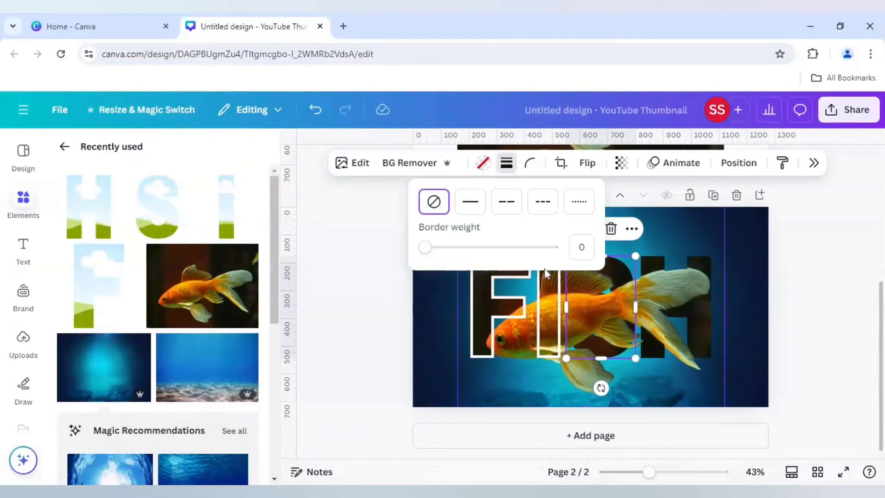
pyautogui.click(469, 202)
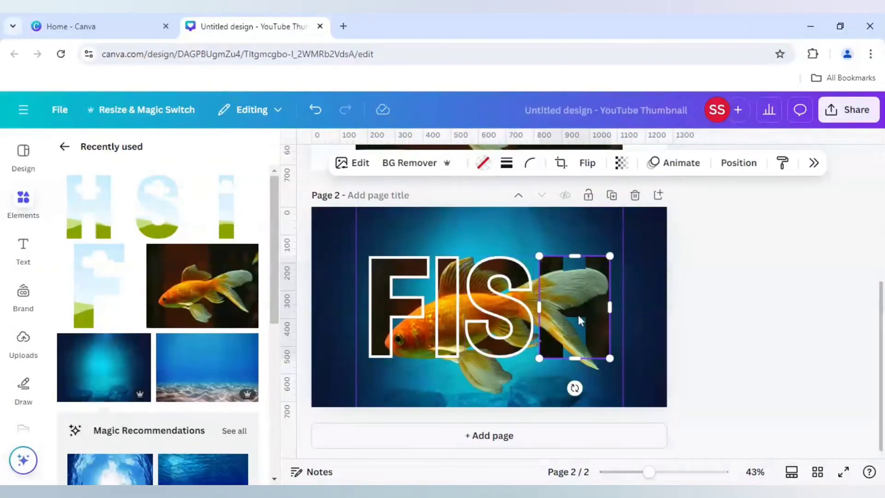
pyautogui.click(506, 163)
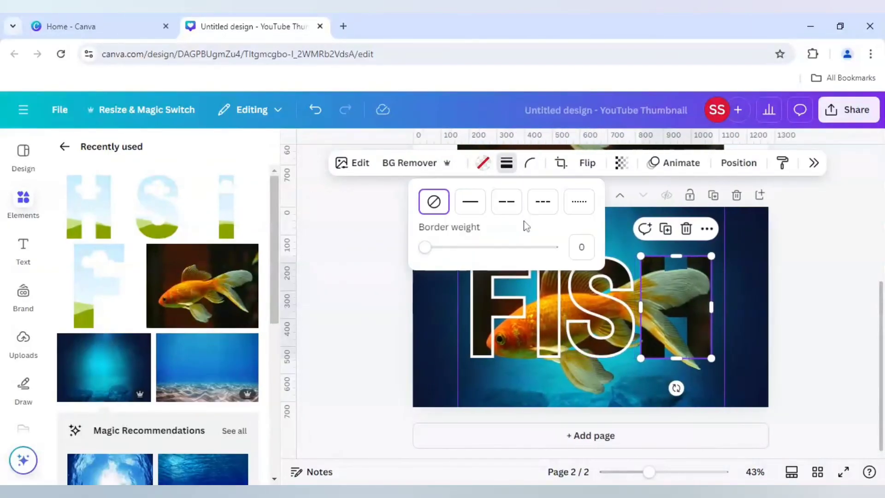
pyautogui.click(469, 202)
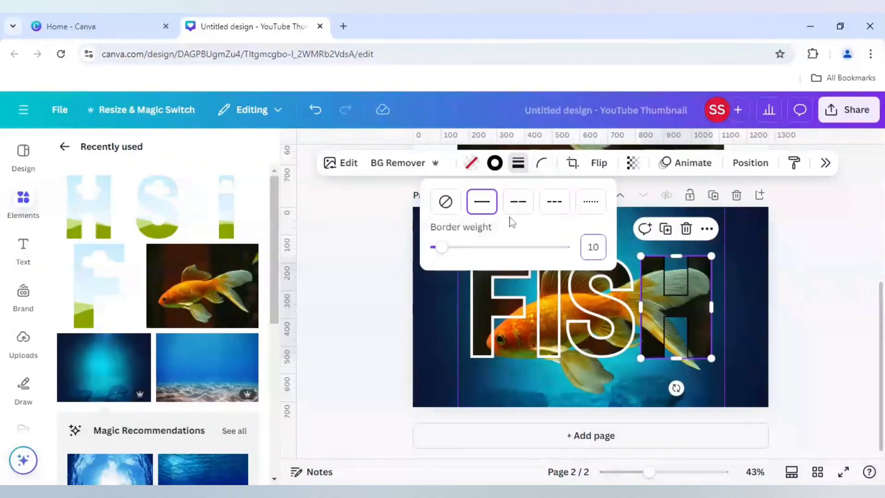
pyautogui.moveTo(441, 248); pyautogui.dragTo(449, 247)
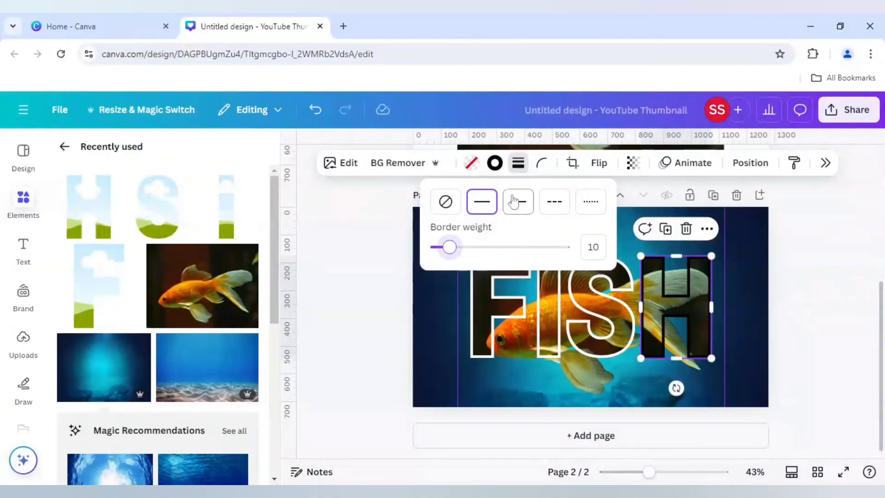
pyautogui.click(494, 162)
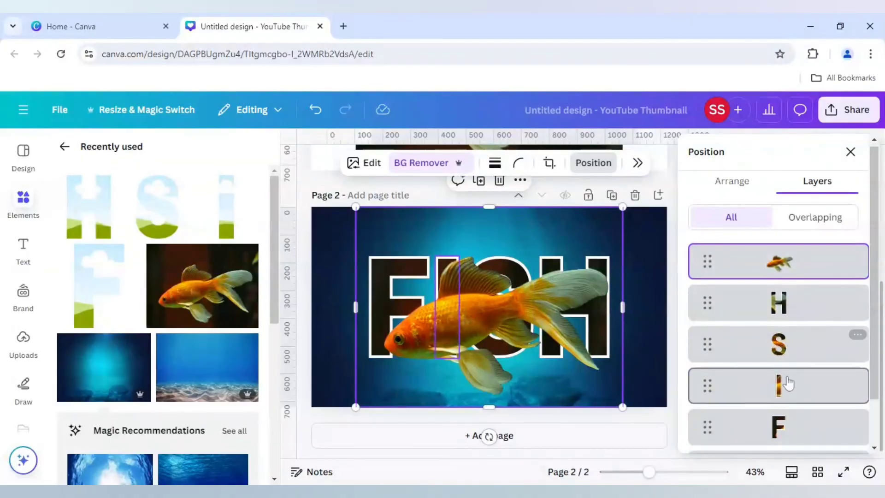
# Reorder the I and H letter layers above the goldfish so the fish weaves through FISH
pyautogui.click(778, 385)
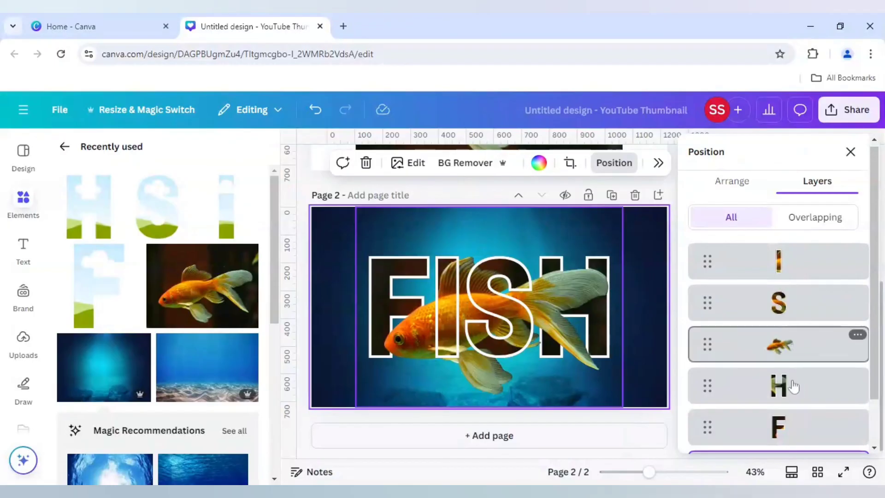
pyautogui.click(779, 385)
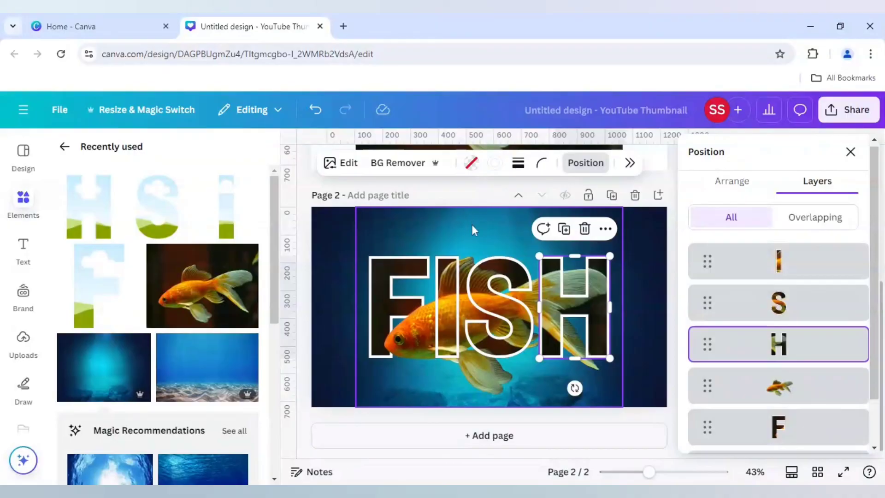
pyautogui.moveTo(470, 228)
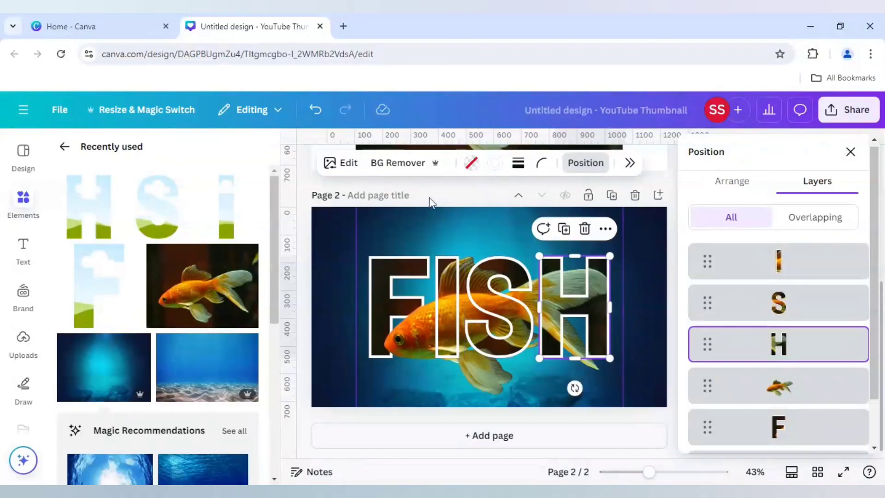
pyautogui.click(850, 152)
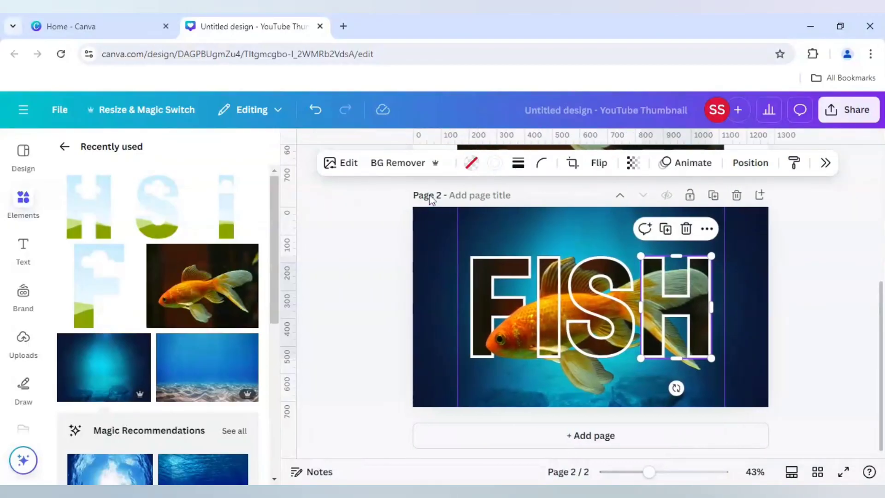